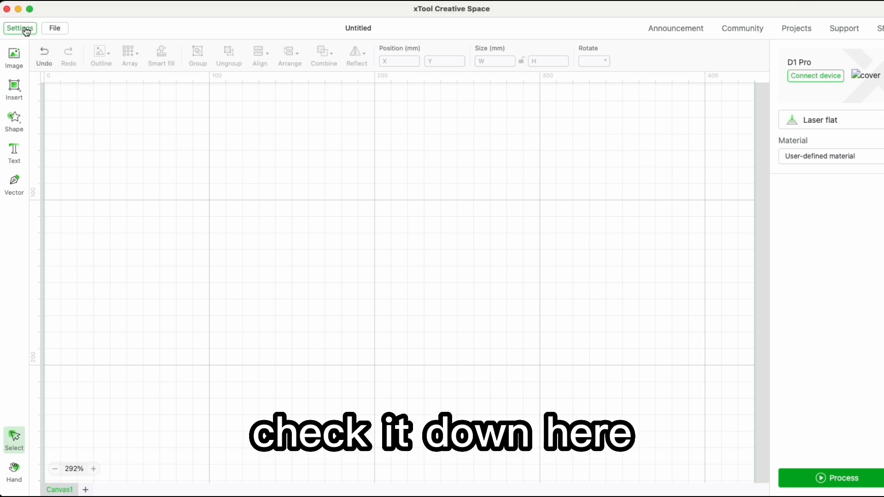
# - Drag the HELLO text lower on the canvas and change its wording to 'Birthday'
pyautogui.click(19, 28)
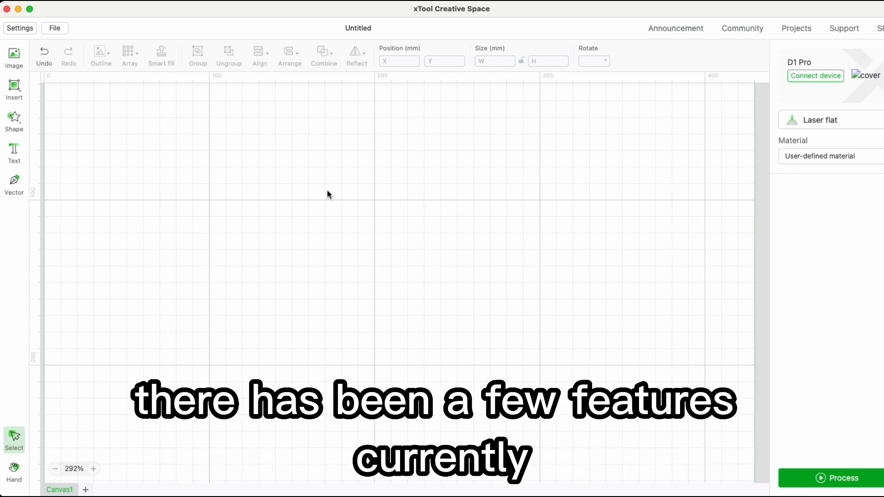
pyautogui.moveTo(334, 188)
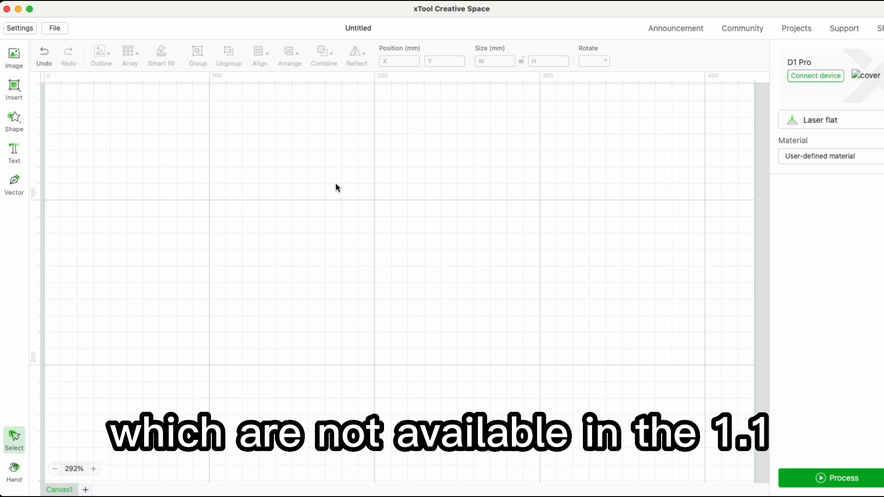
pyautogui.moveTo(310, 187)
pyautogui.write('HELLO')
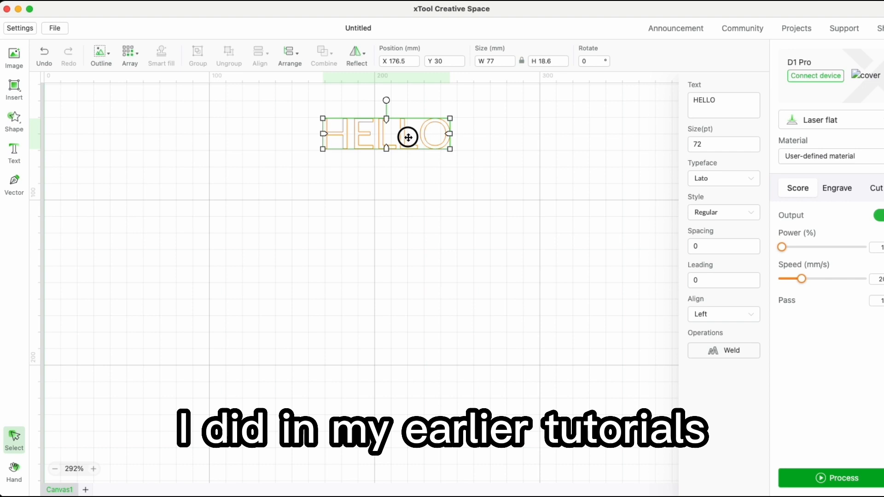
pyautogui.moveTo(408, 137); pyautogui.dragTo(395, 180)
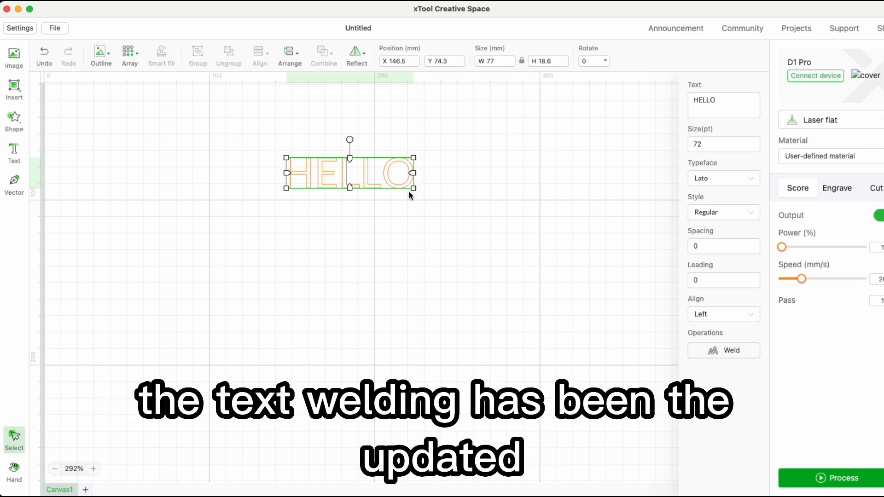
pyautogui.moveTo(774, 455)
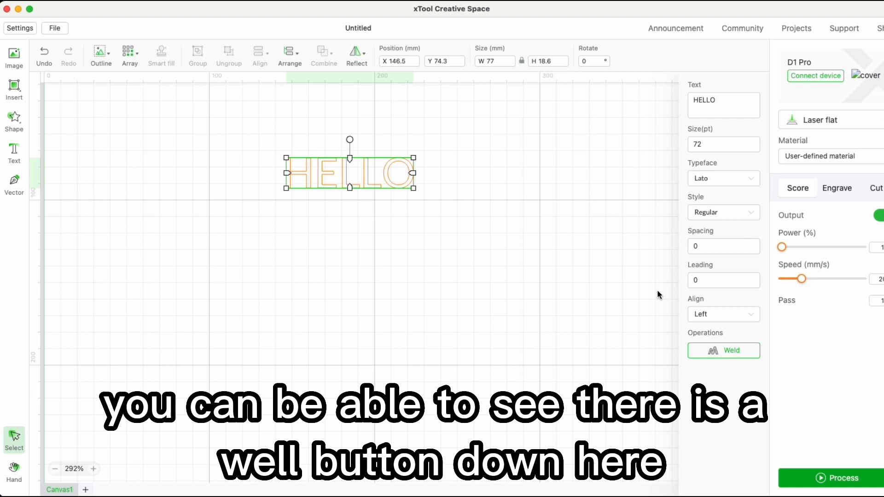
pyautogui.click(723, 105)
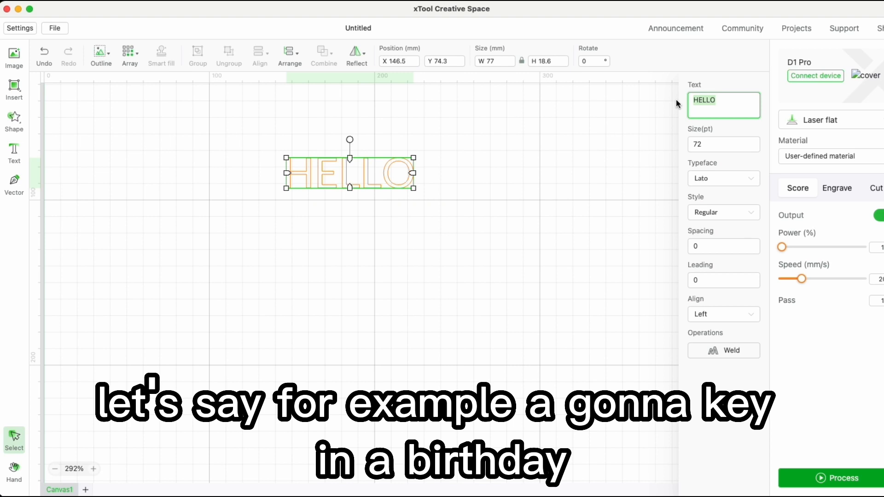
pyautogui.write('B')
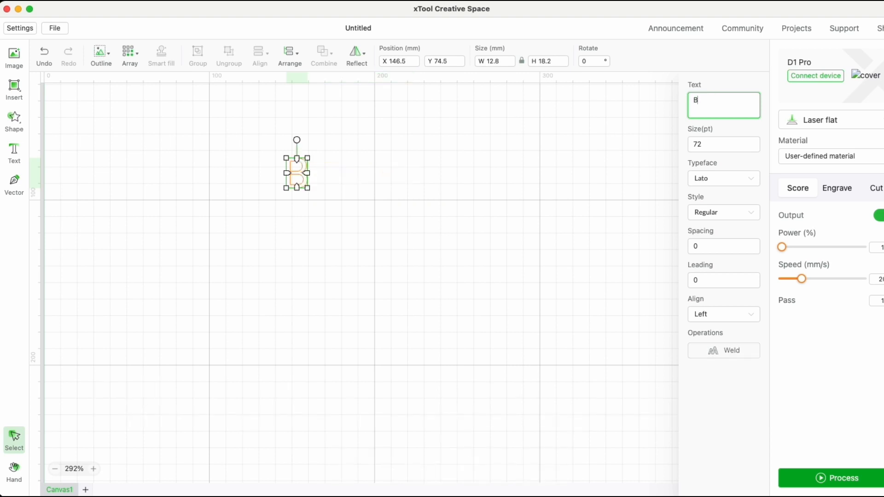
pyautogui.write('irthday')
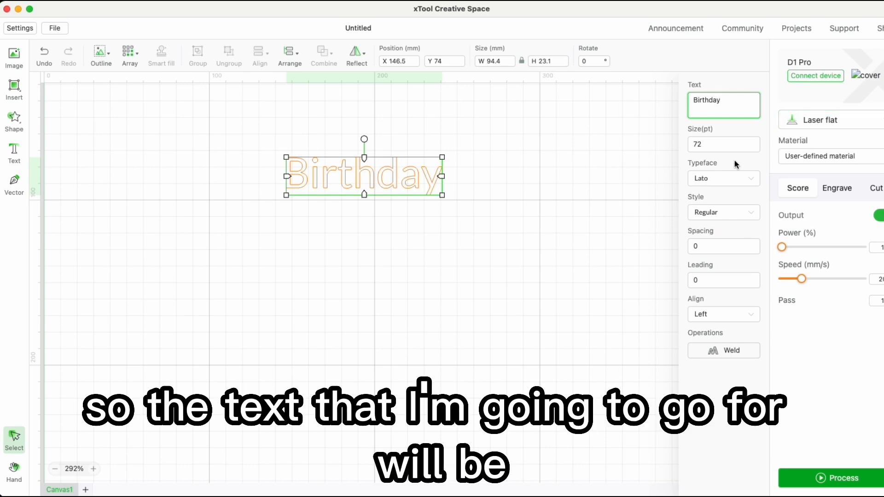
# - Filter system typefaces by 'script' and apply Cattleya Script to the Birthday text
pyautogui.click(723, 178)
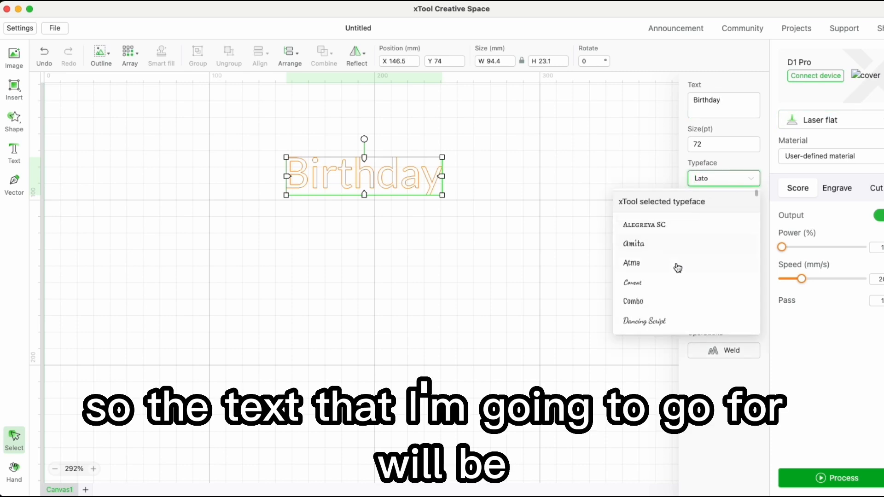
pyautogui.scroll(-3)
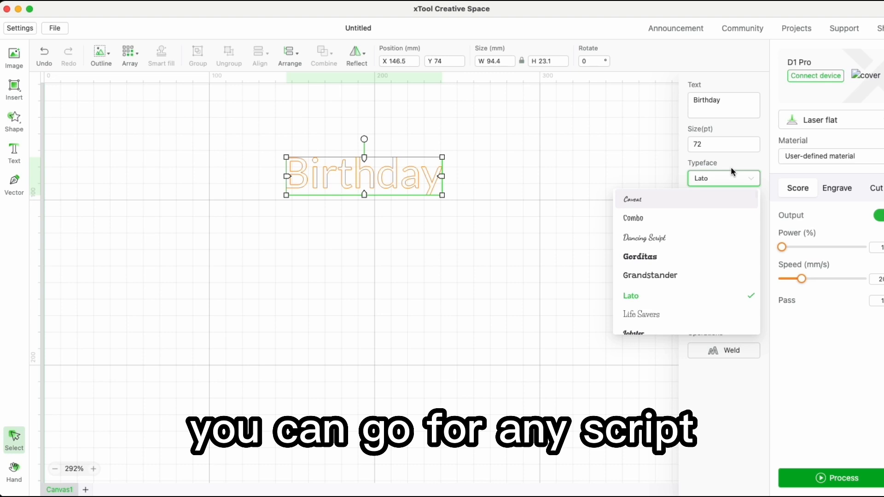
pyautogui.scroll(-3)
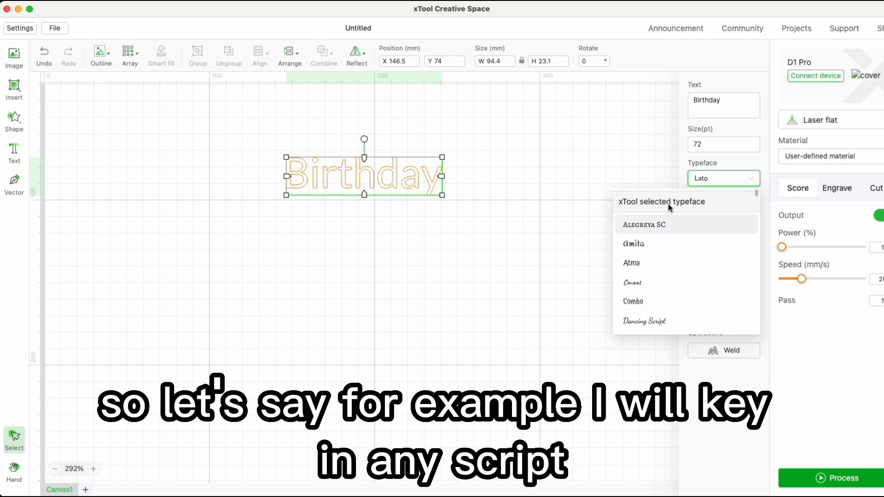
pyautogui.write('s')
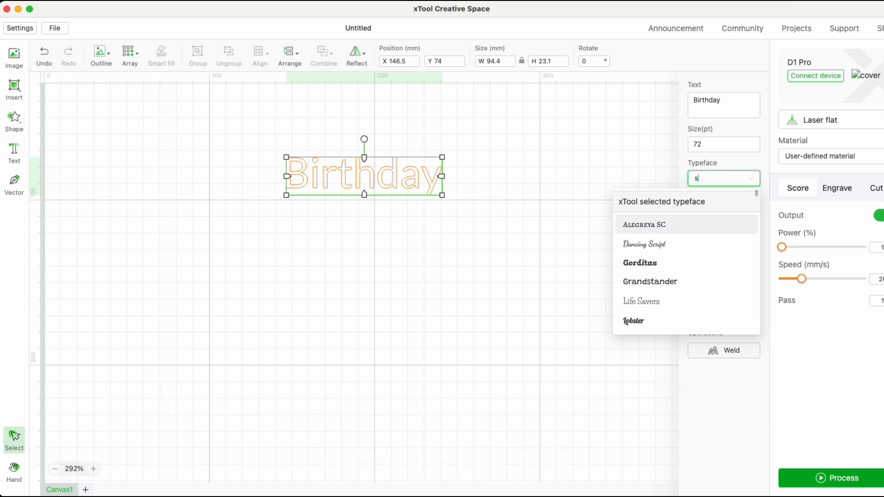
pyautogui.write('cript')
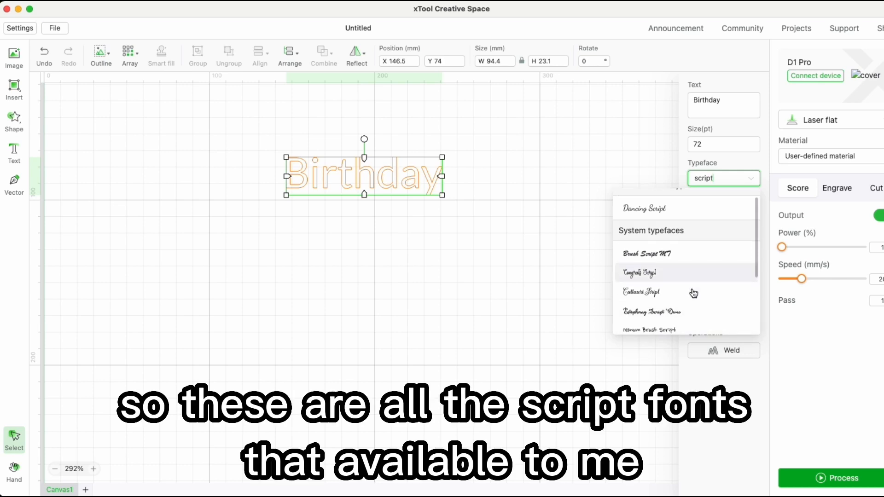
pyautogui.scroll(-3)
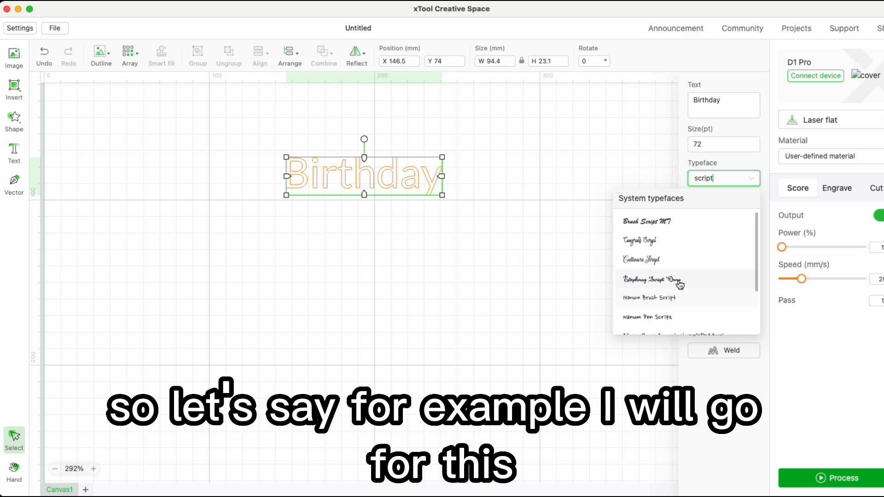
pyautogui.moveTo(652, 260)
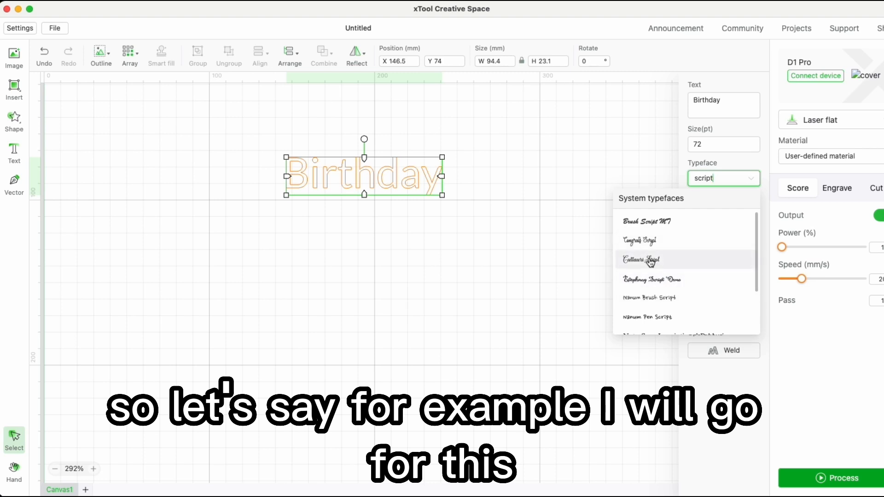
pyautogui.moveTo(640, 261)
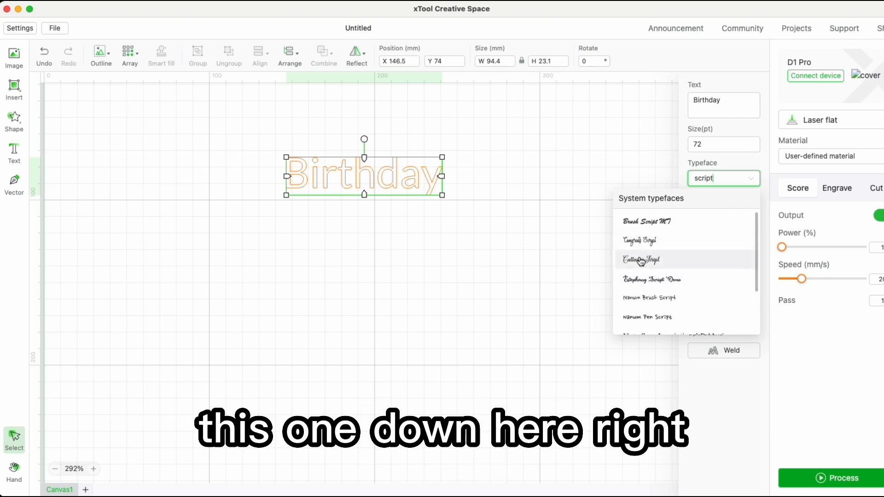
pyautogui.click(640, 260)
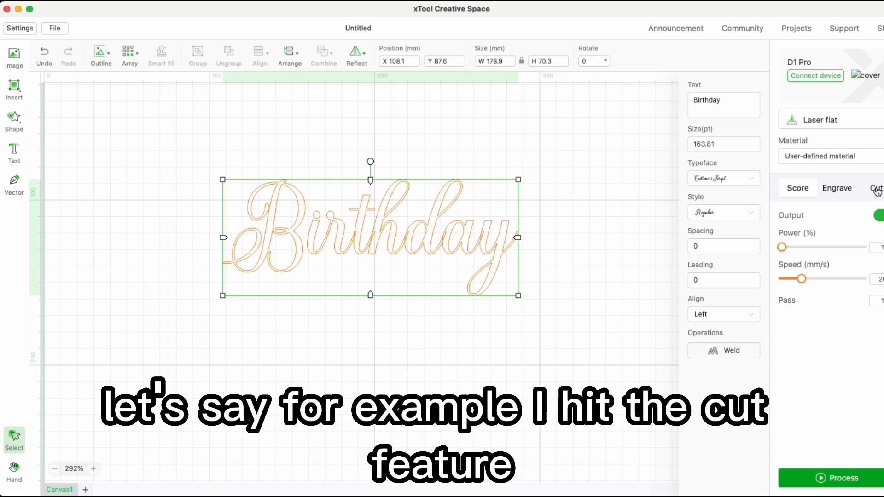
# - Switch the Birthday text's processing from Score to Cut
pyautogui.click(876, 188)
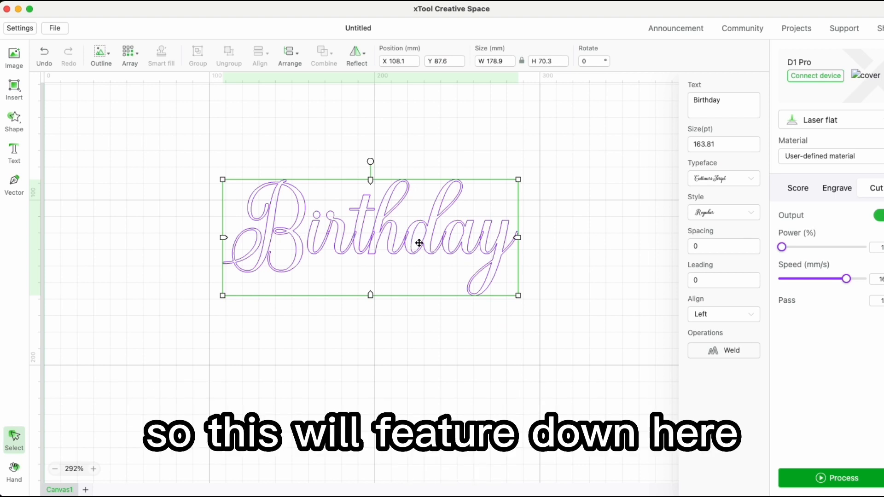
pyautogui.moveTo(490, 264)
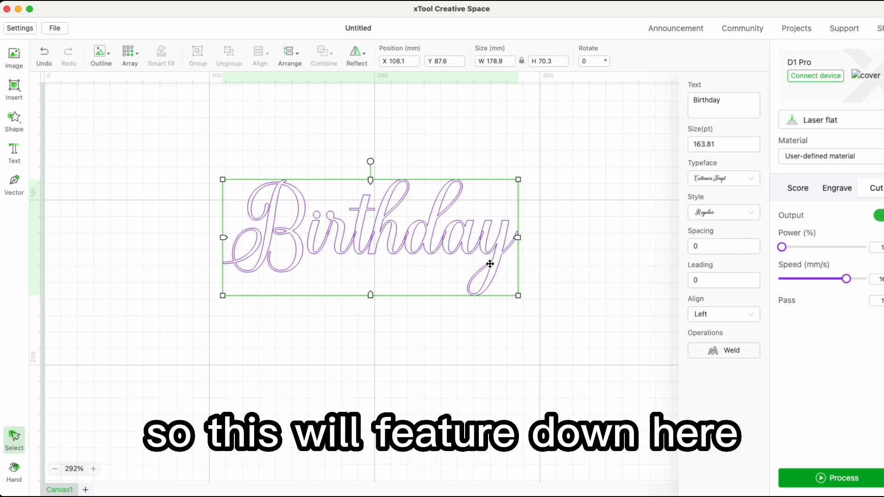
pyautogui.moveTo(459, 254)
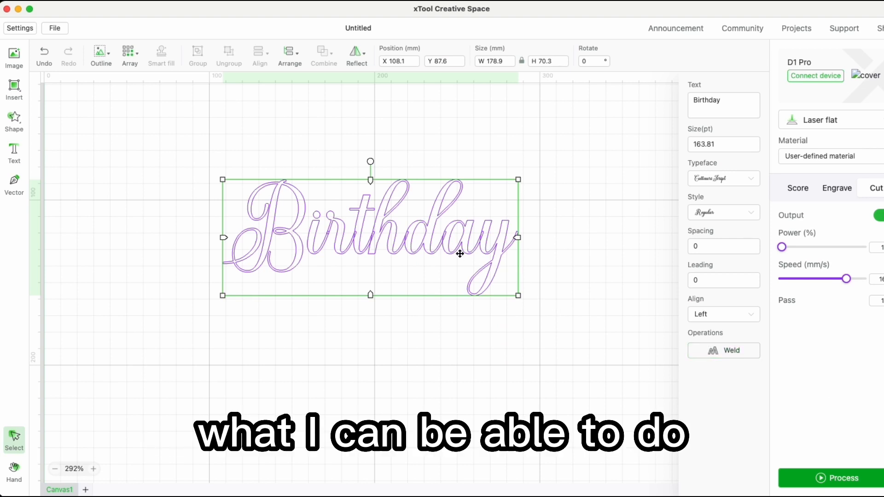
# - Apply the Weld operation to merge the overlapping script Birthday letters
pyautogui.click(724, 350)
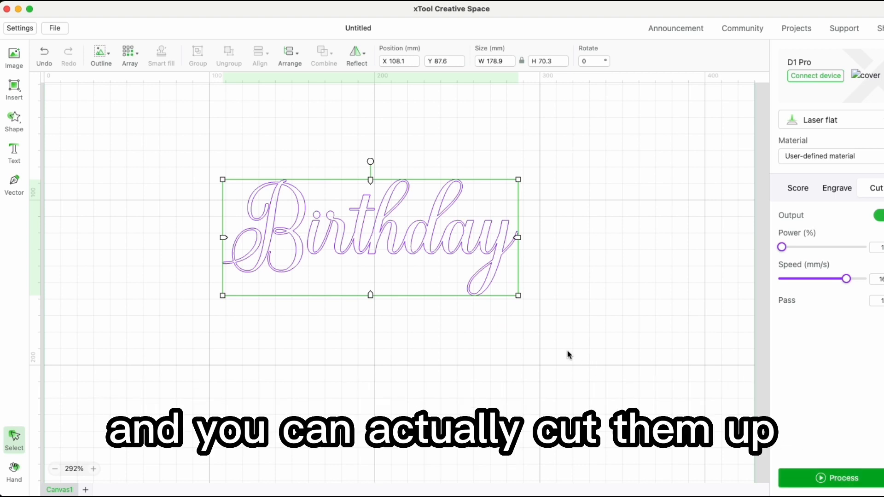
pyautogui.moveTo(439, 310)
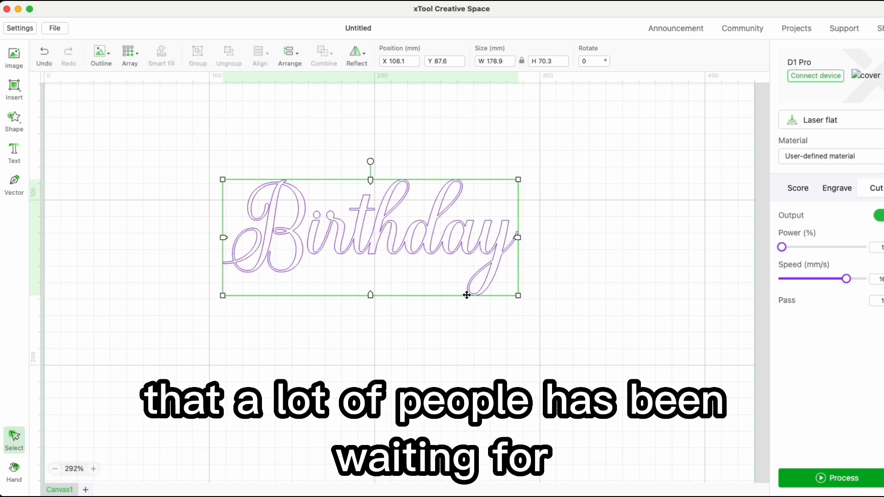
pyautogui.moveTo(477, 292)
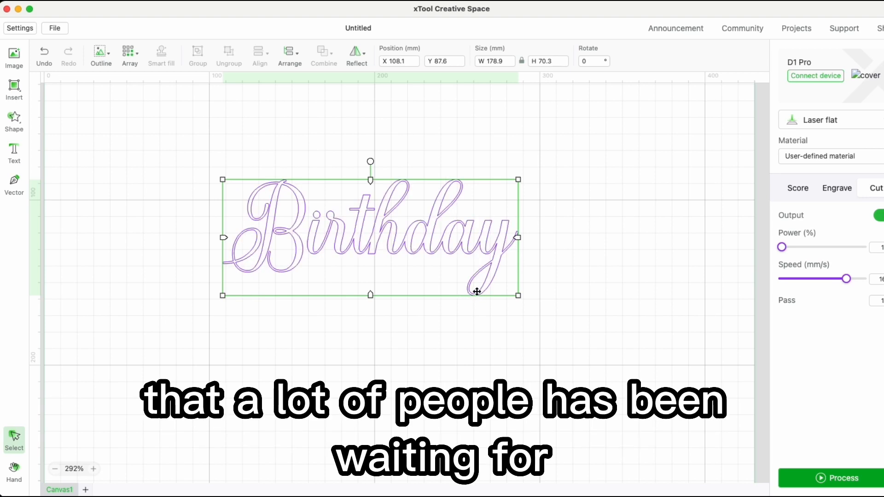